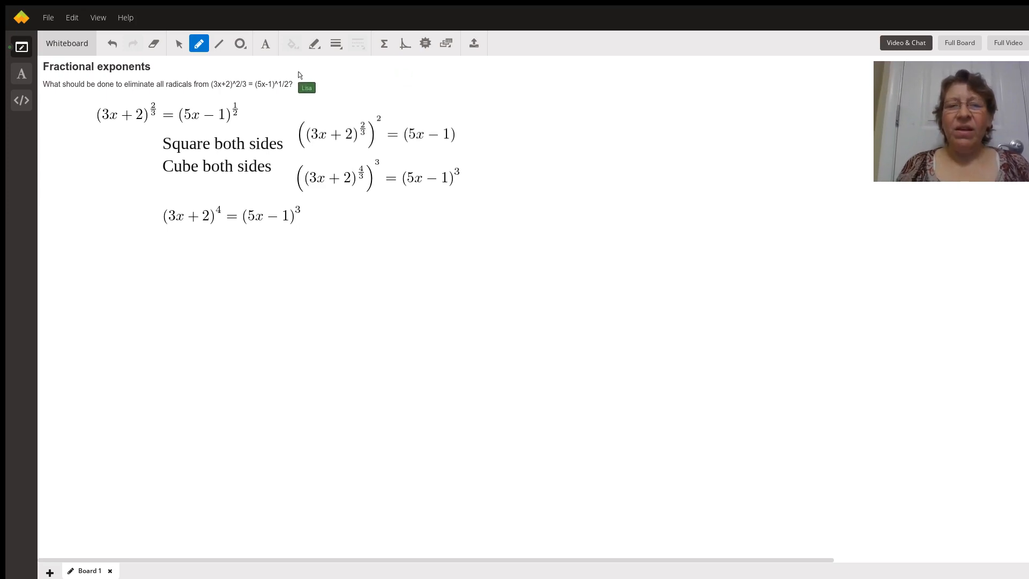
mouse_move(273, 119)
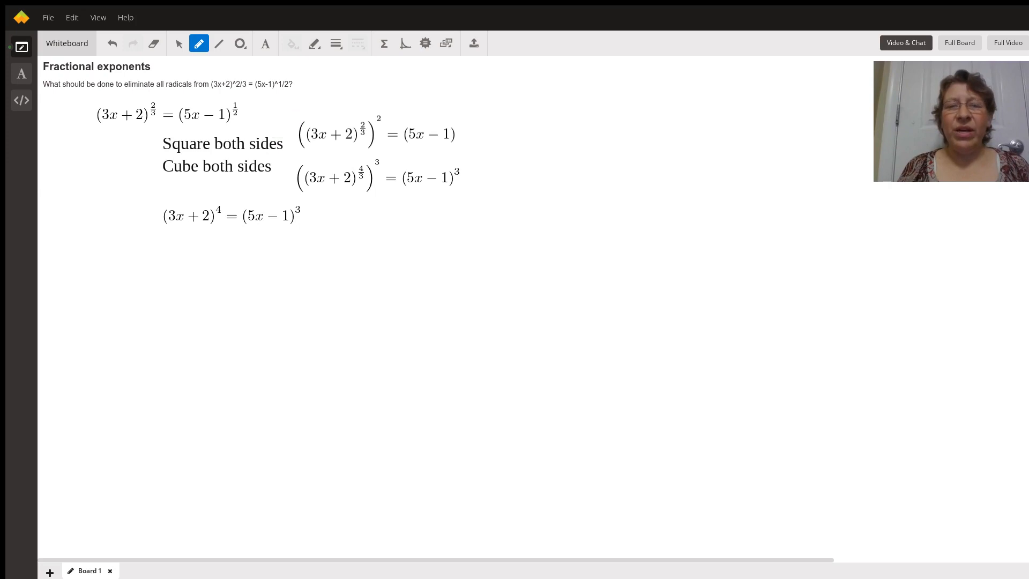
mouse_move(262, 122)
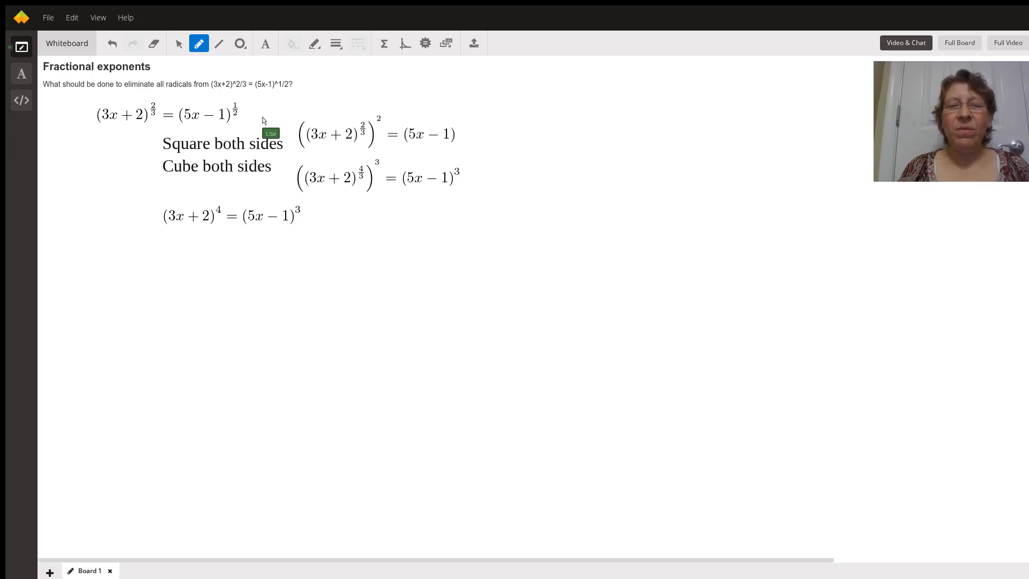
mouse_move(240, 123)
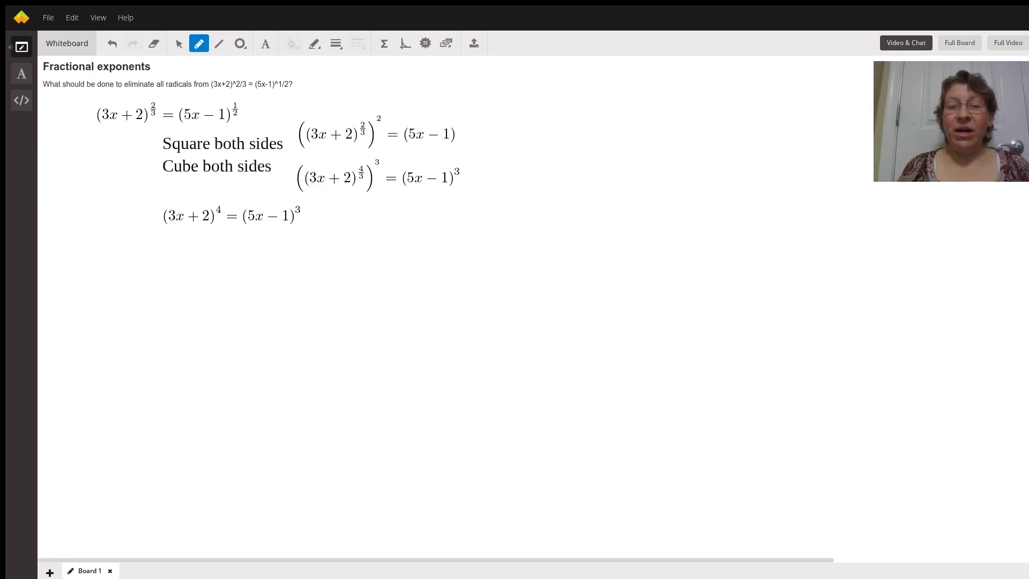
mouse_move(239, 122)
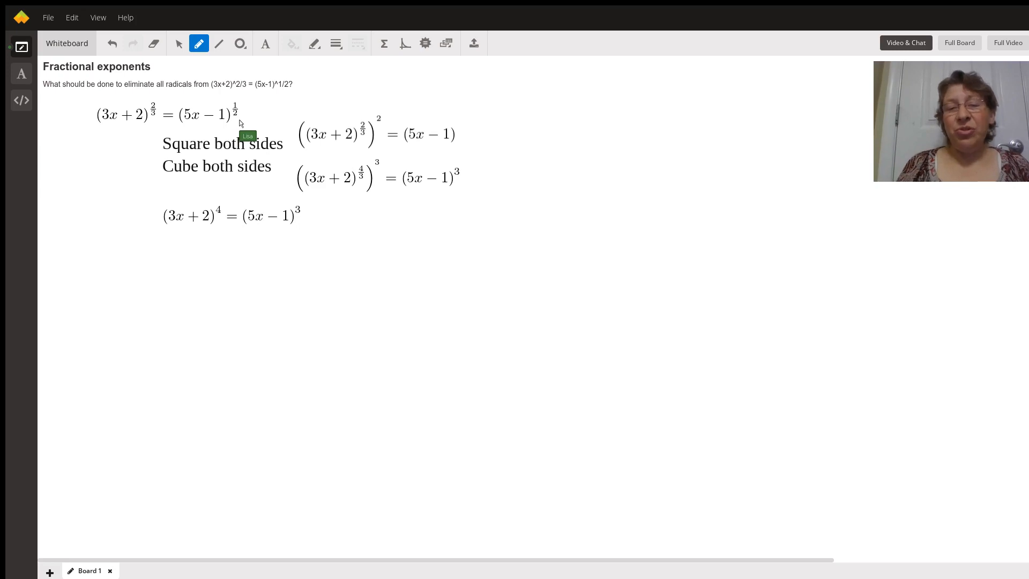
mouse_move(240, 121)
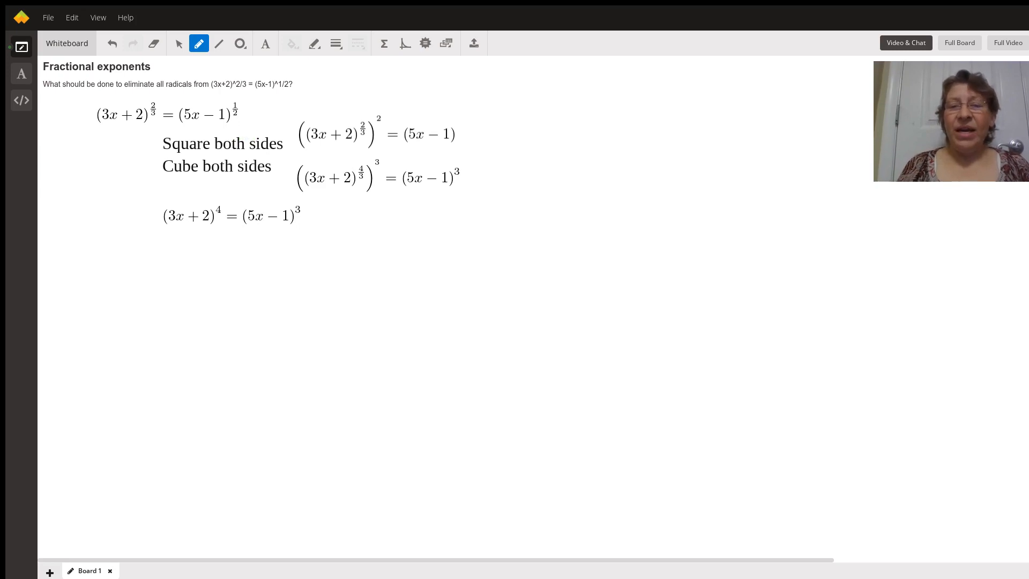
mouse_move(194, 126)
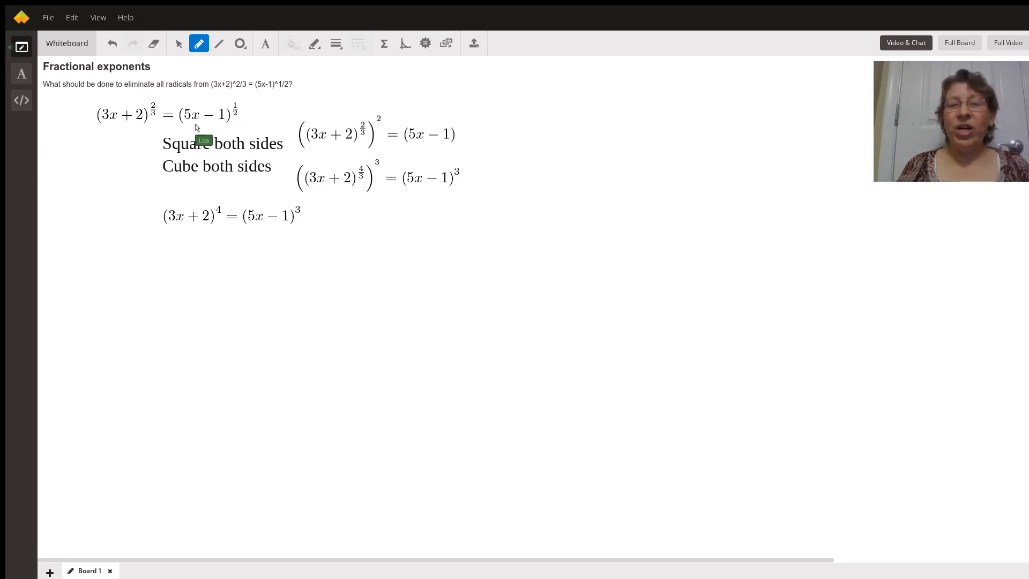
mouse_move(226, 132)
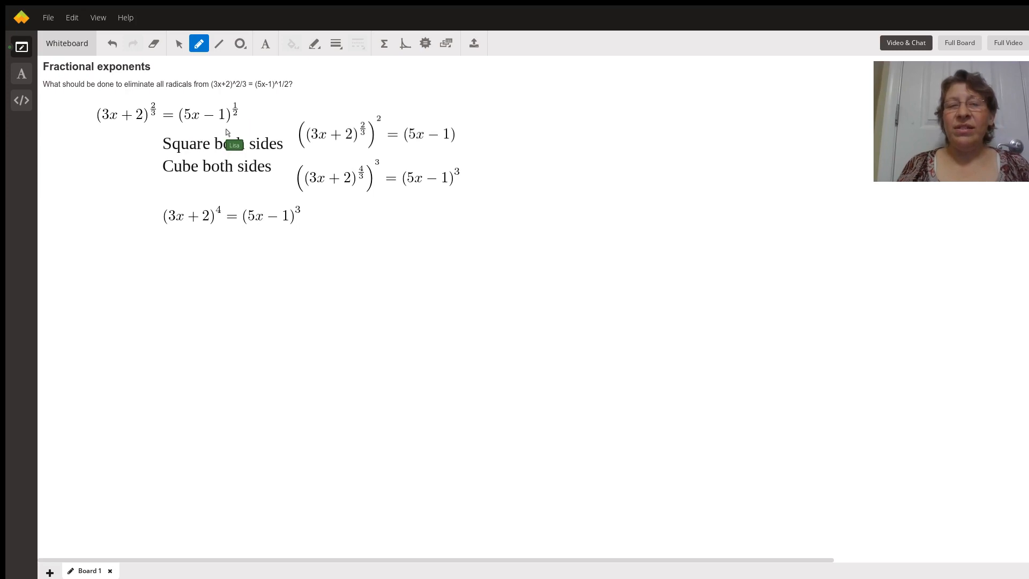
mouse_move(231, 131)
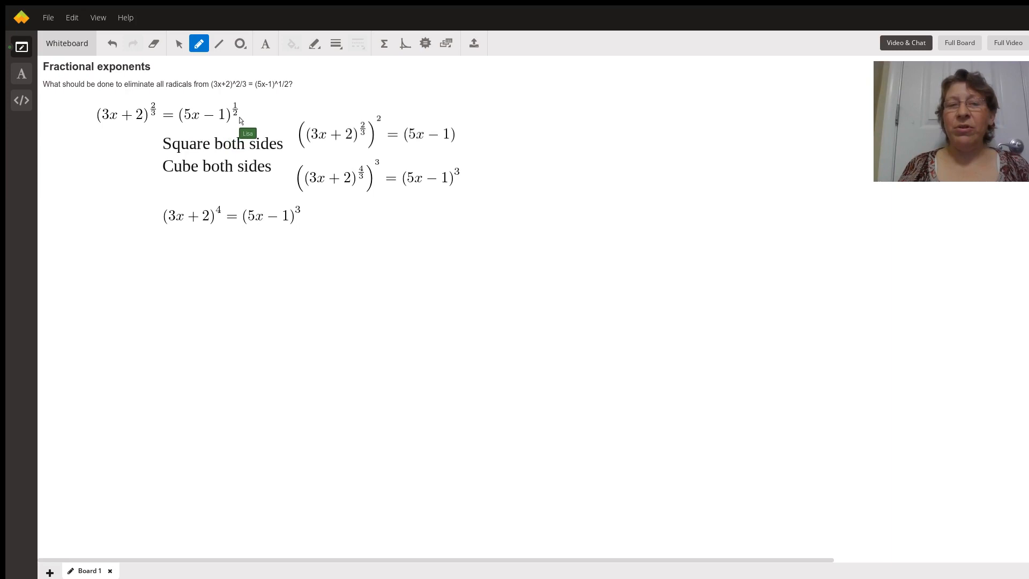
mouse_move(244, 124)
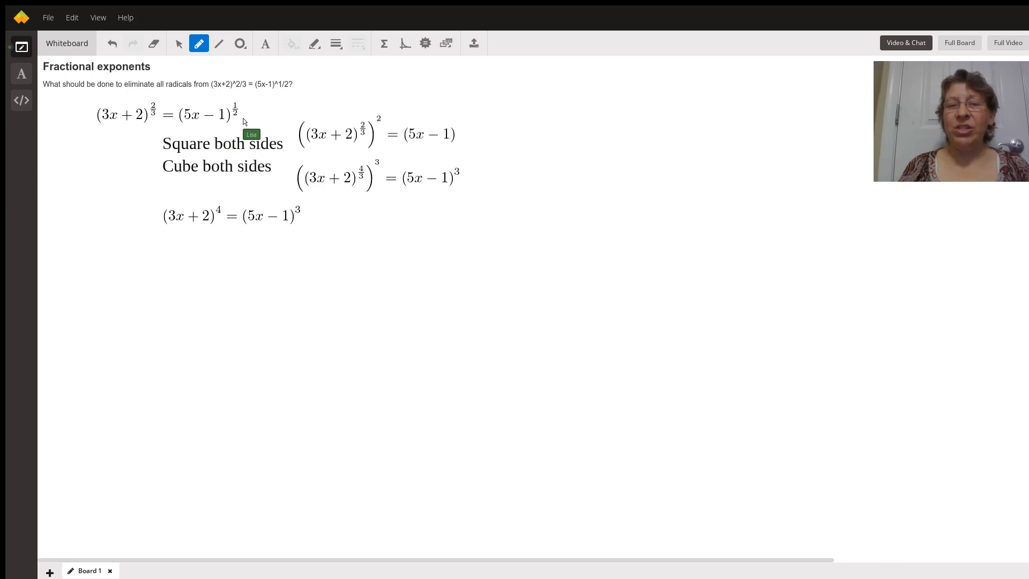
mouse_move(459, 133)
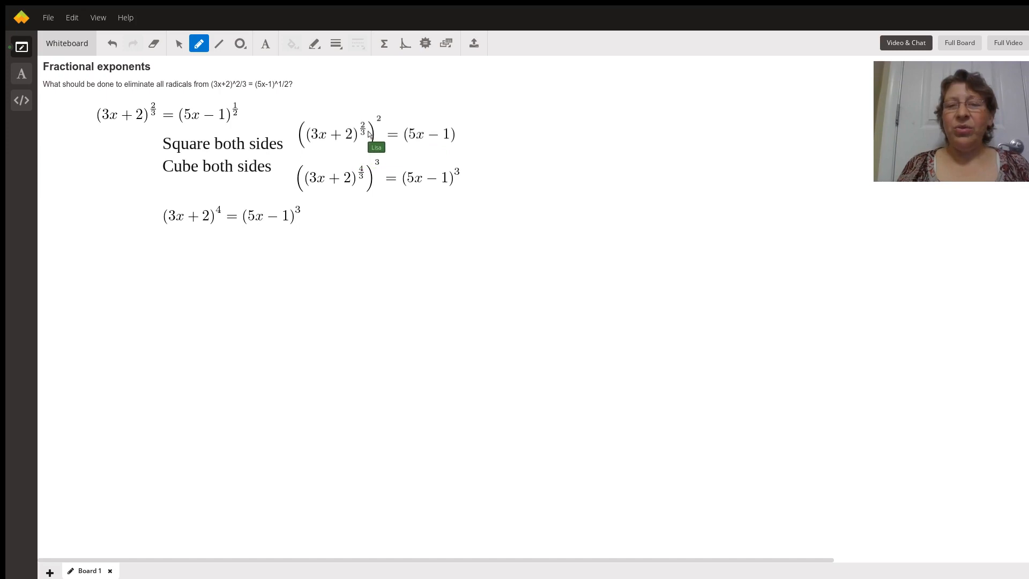
mouse_move(374, 152)
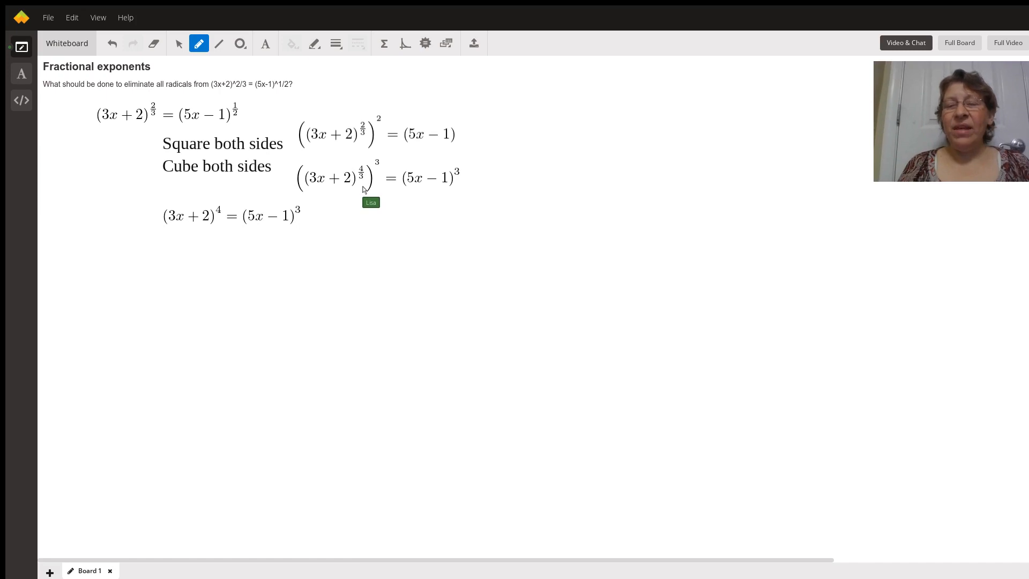
mouse_move(362, 189)
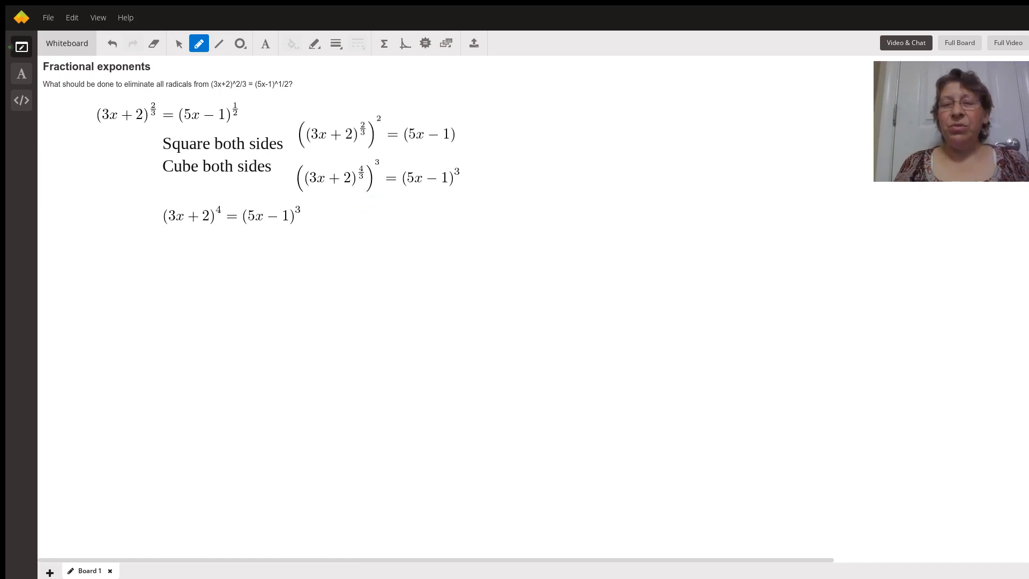
mouse_move(362, 189)
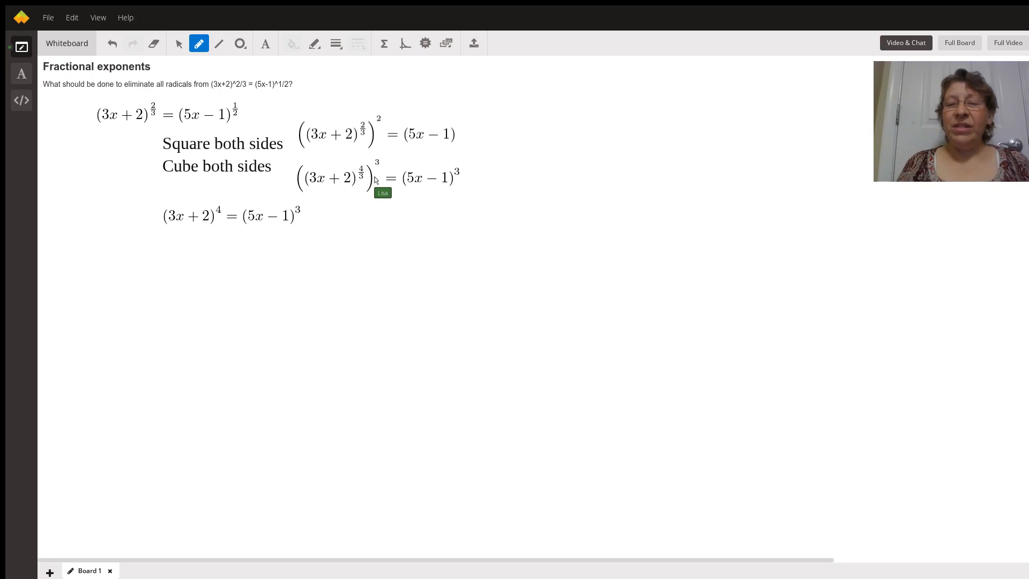
mouse_move(376, 181)
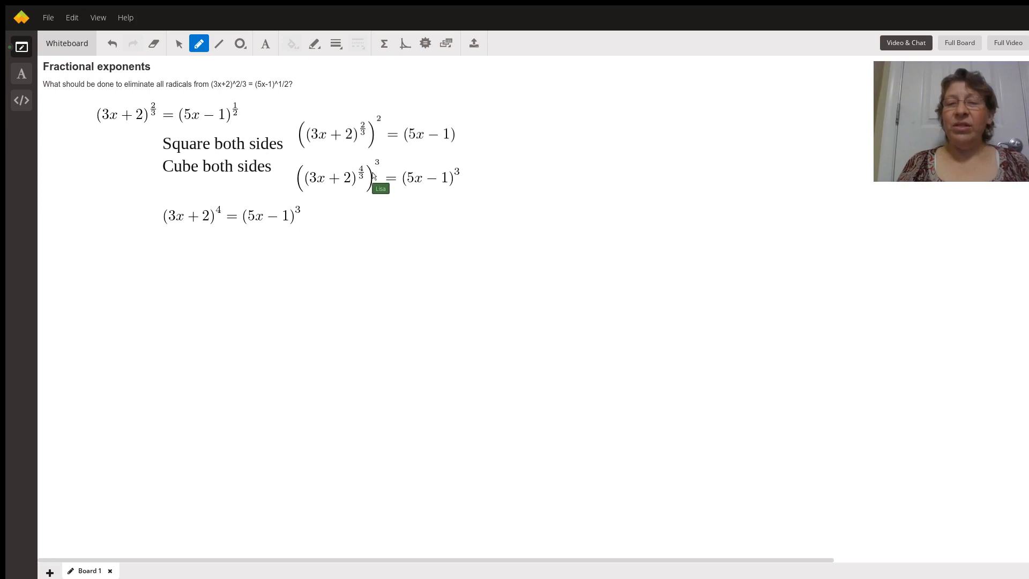
mouse_move(223, 222)
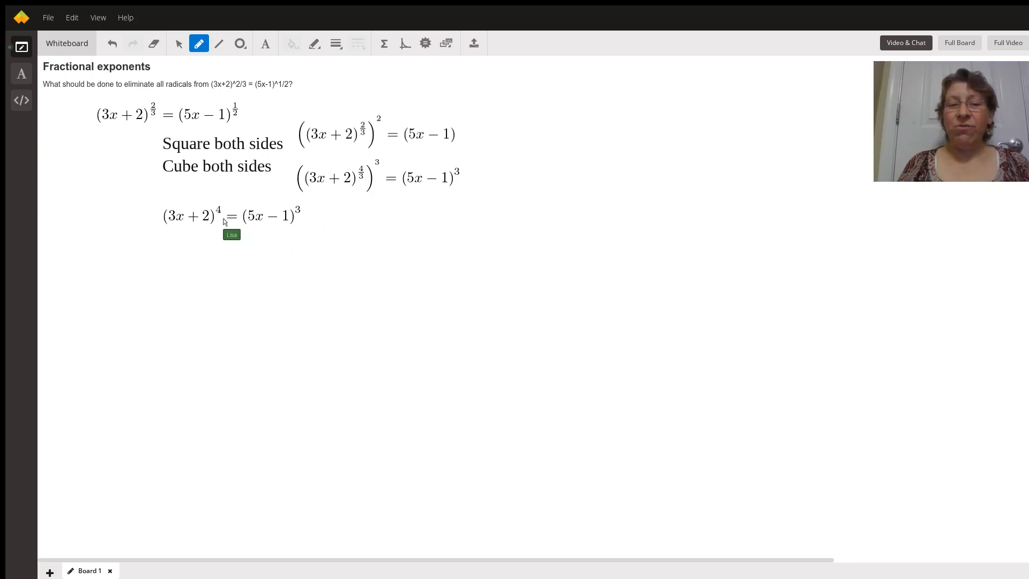
mouse_move(439, 199)
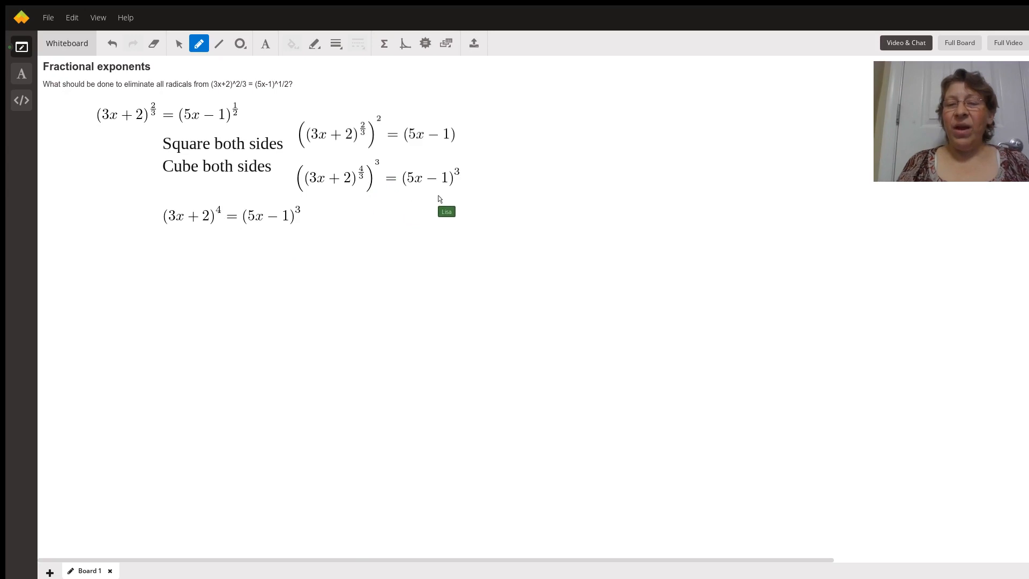
mouse_move(400, 215)
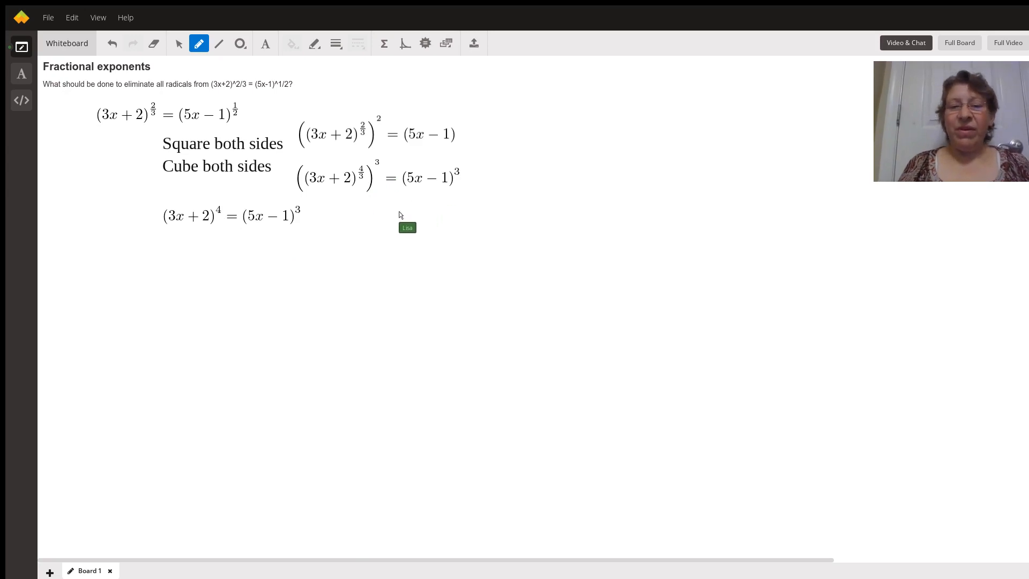
mouse_move(293, 240)
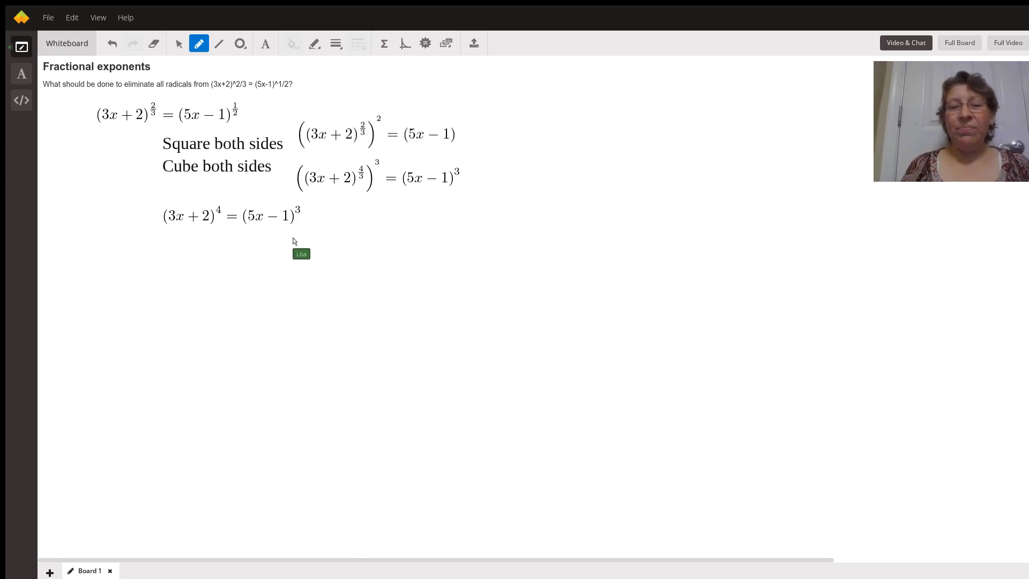
mouse_move(187, 242)
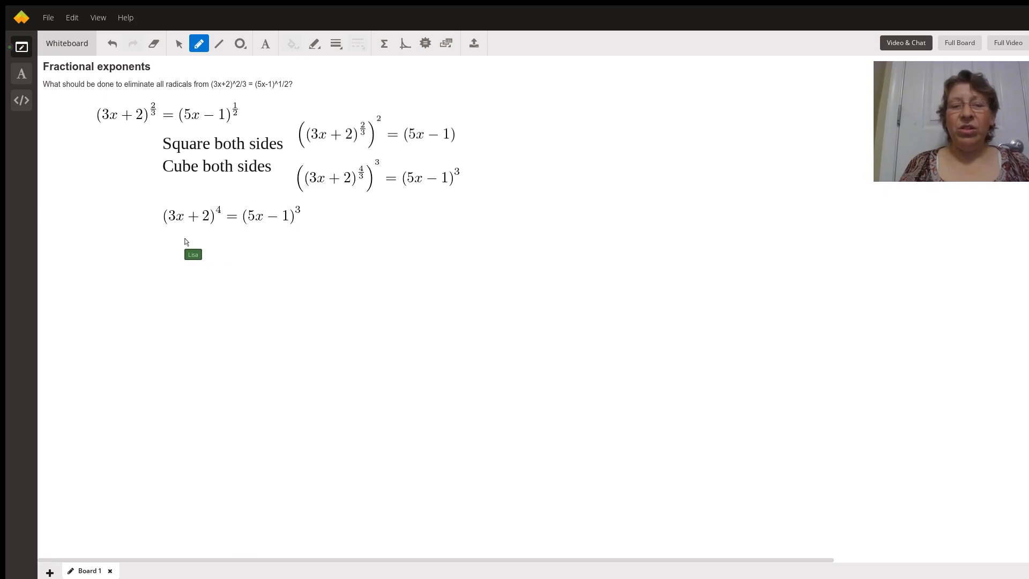
mouse_move(202, 233)
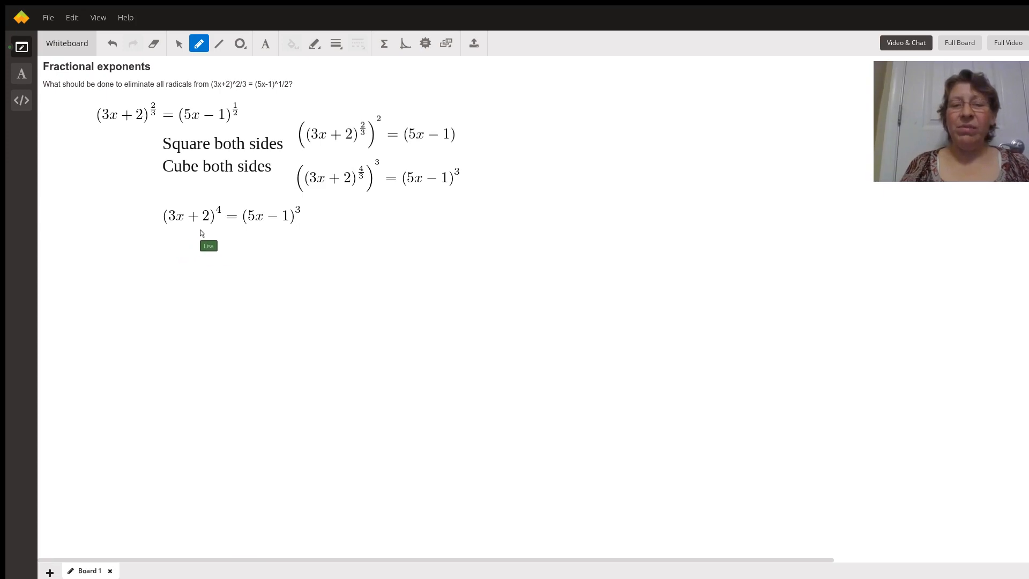
mouse_move(221, 228)
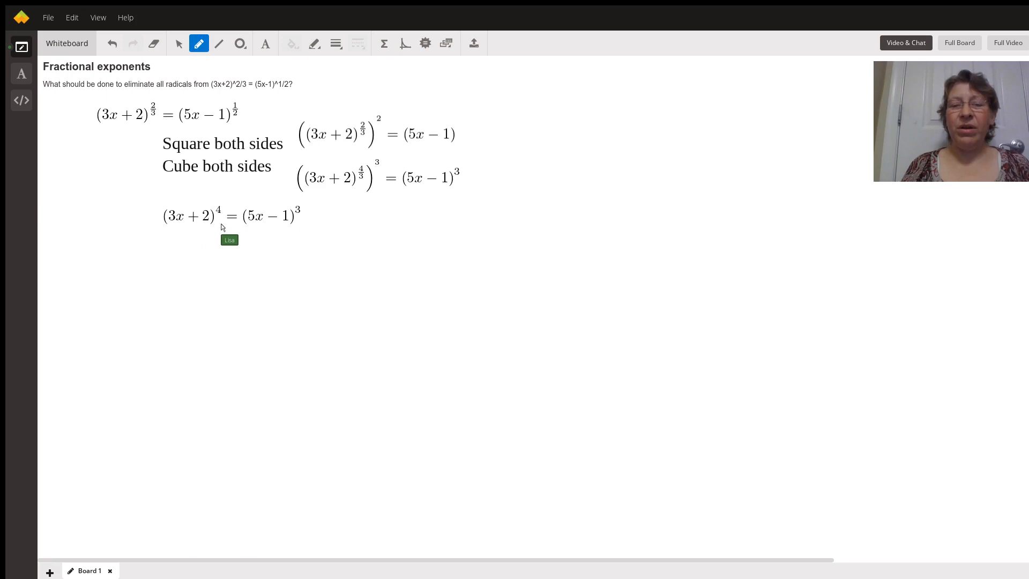
mouse_move(251, 232)
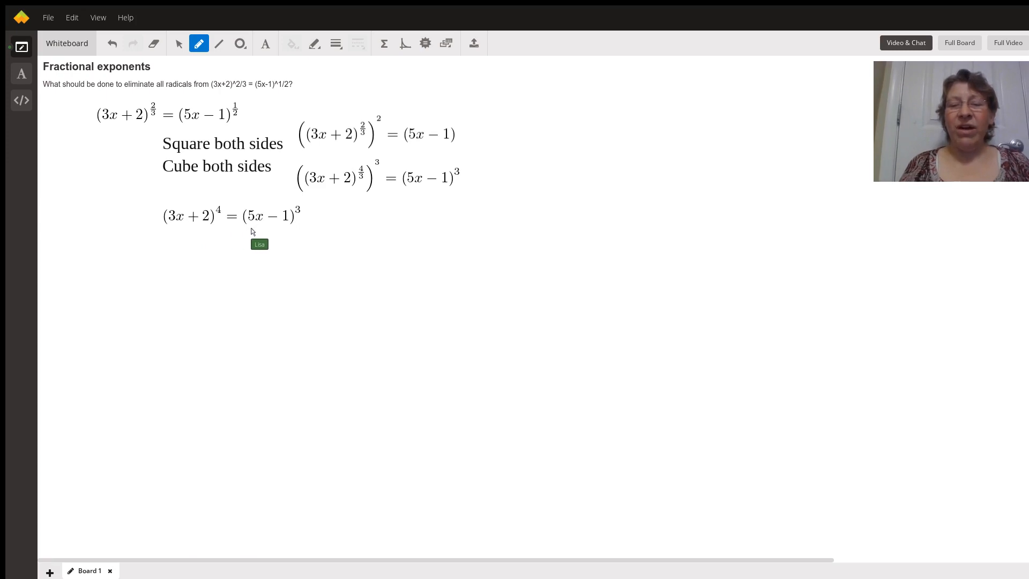
mouse_move(290, 230)
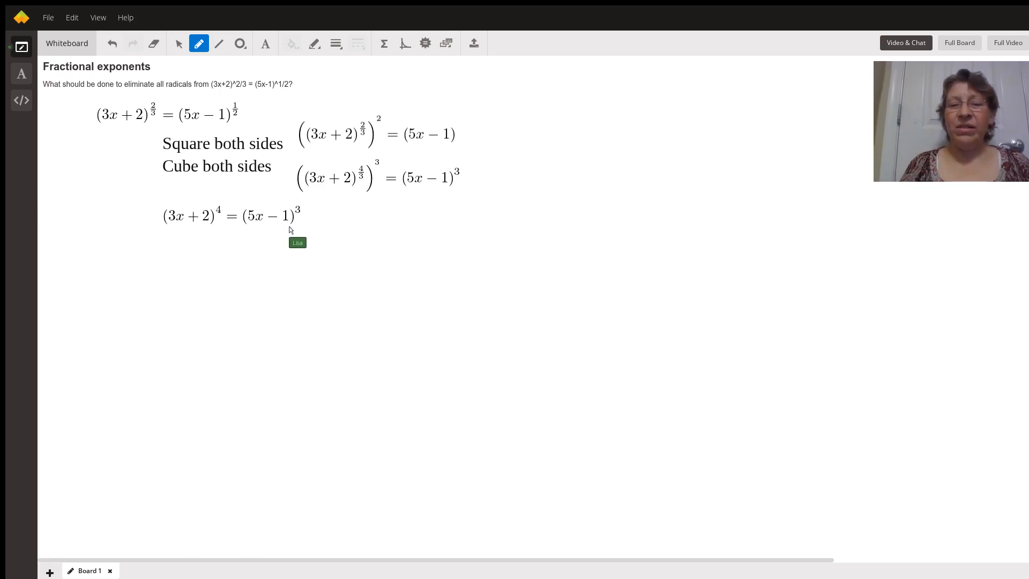
mouse_move(297, 227)
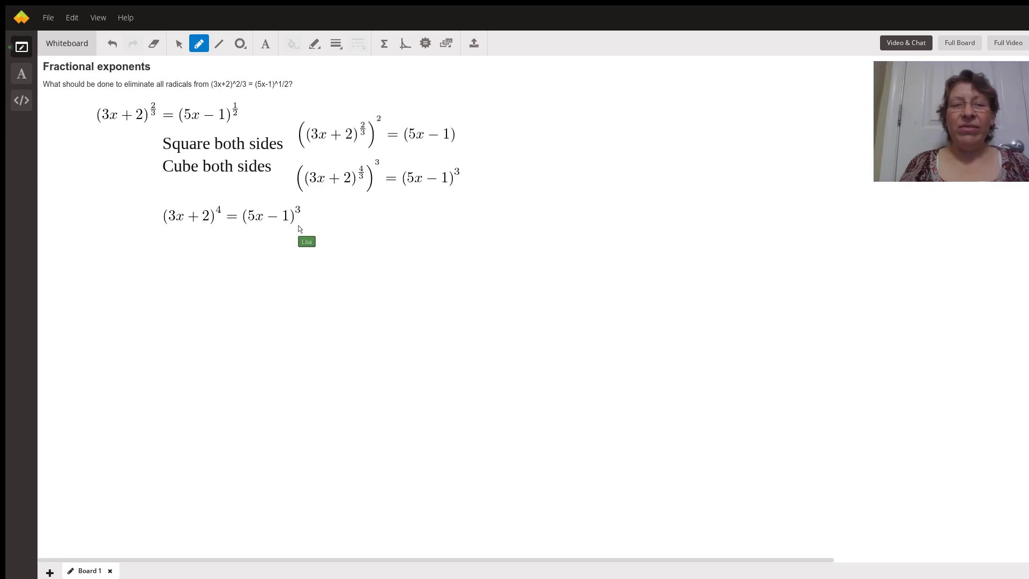
mouse_move(299, 228)
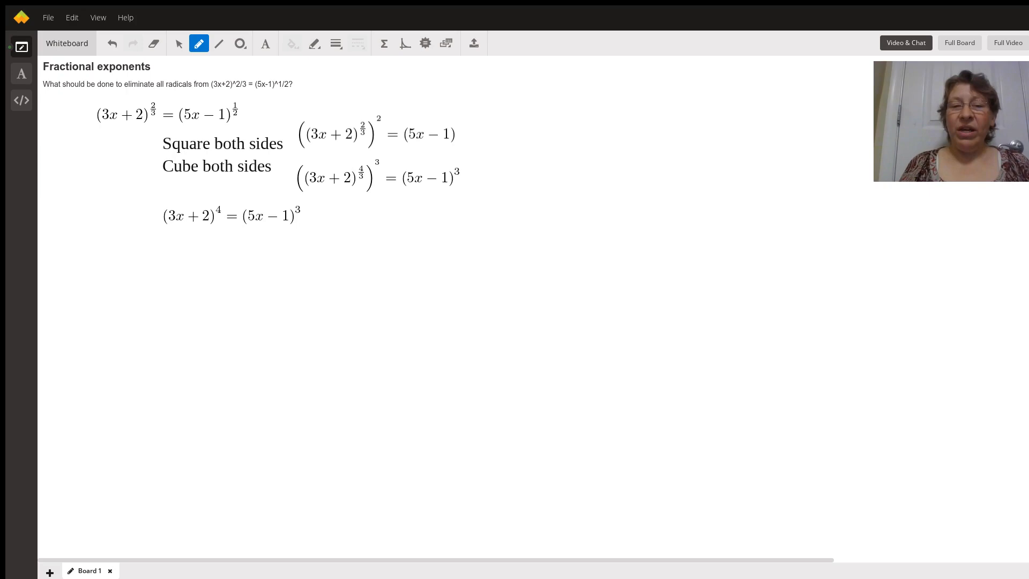
mouse_move(426, 107)
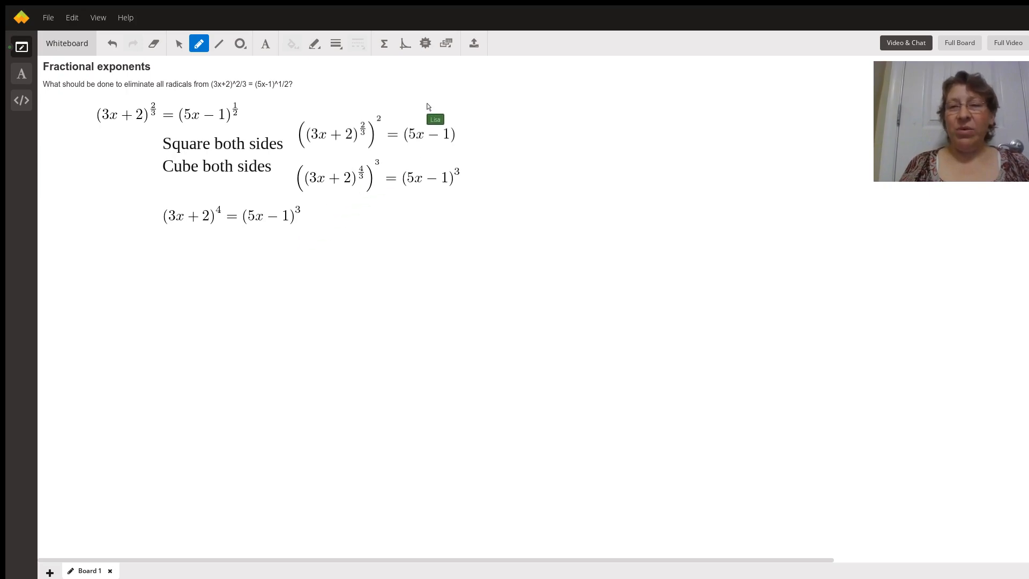